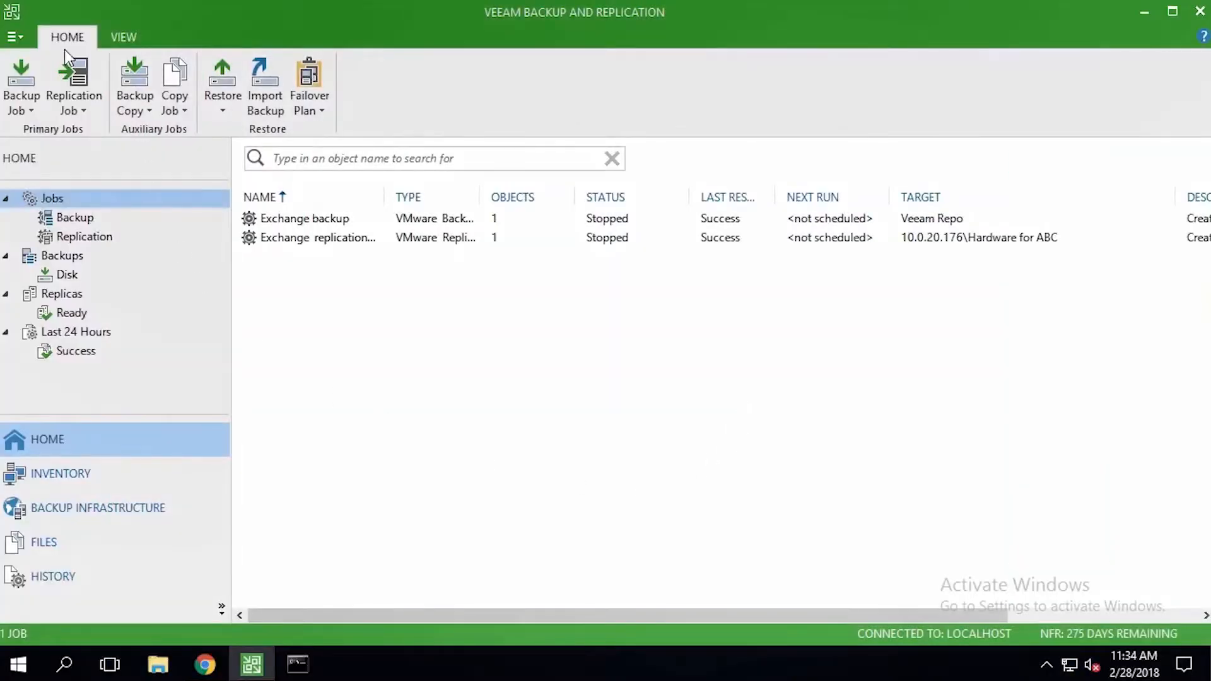
Start adding an Azure account from Manage Azure Accounts, keeping the Azure Resource Manager deployment model.
click(13, 37)
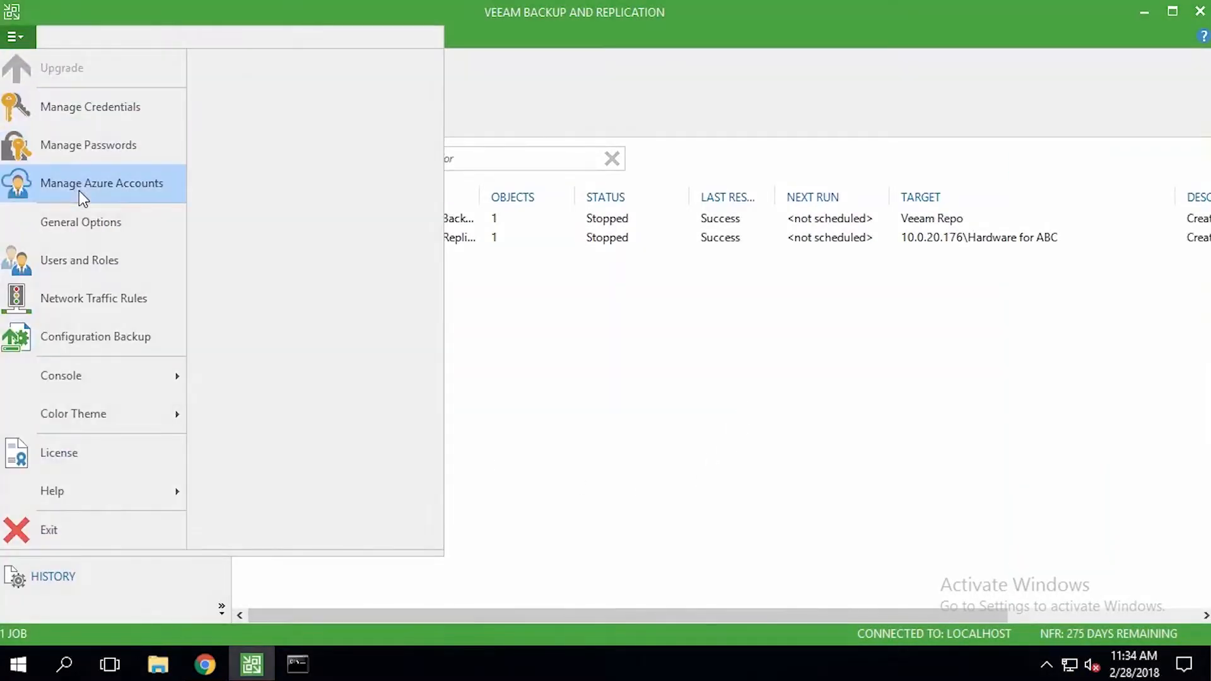
click(101, 183)
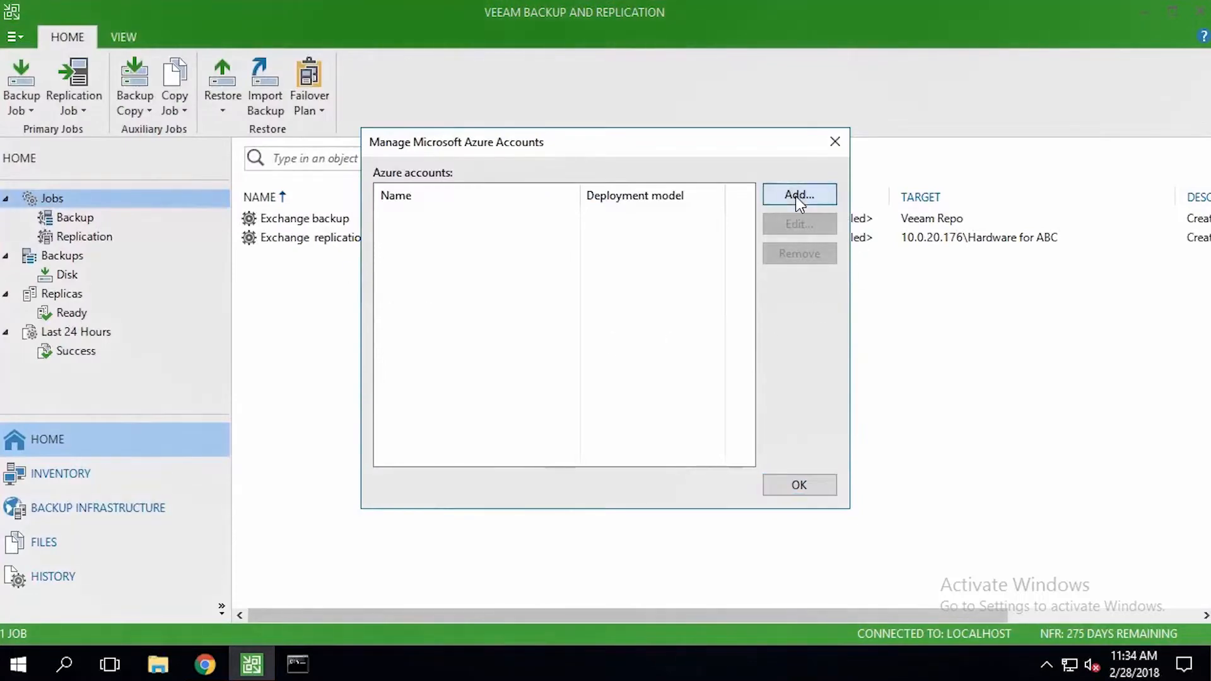
click(800, 195)
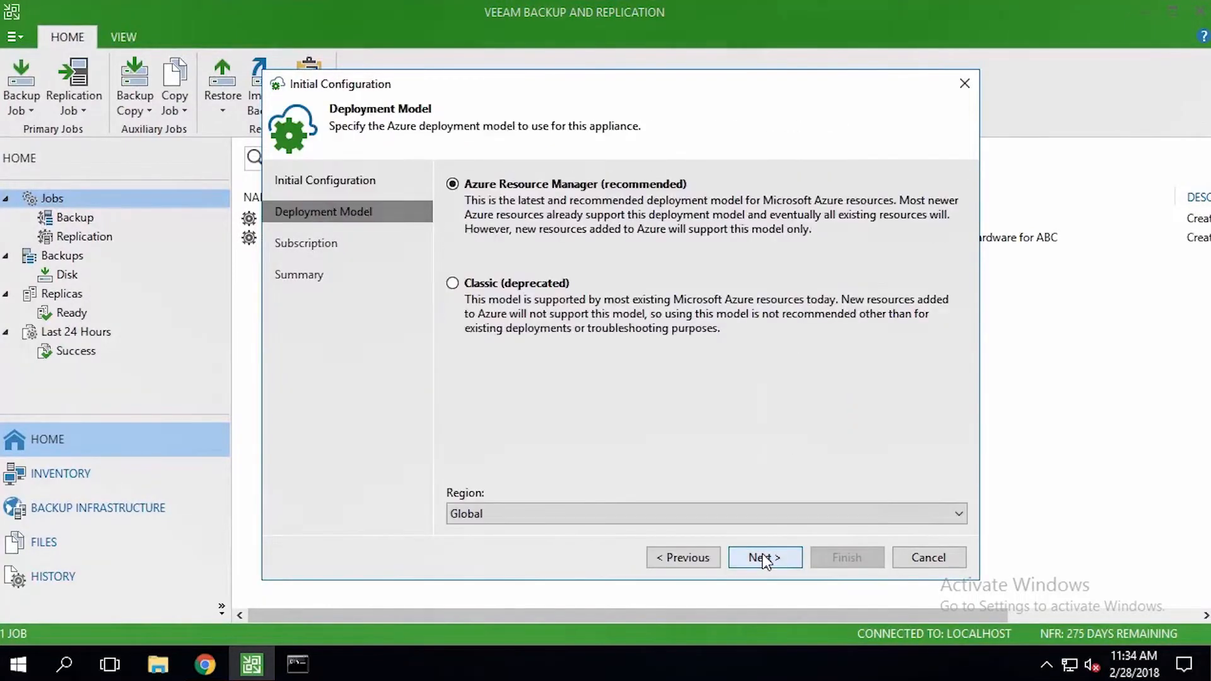
click(764, 556)
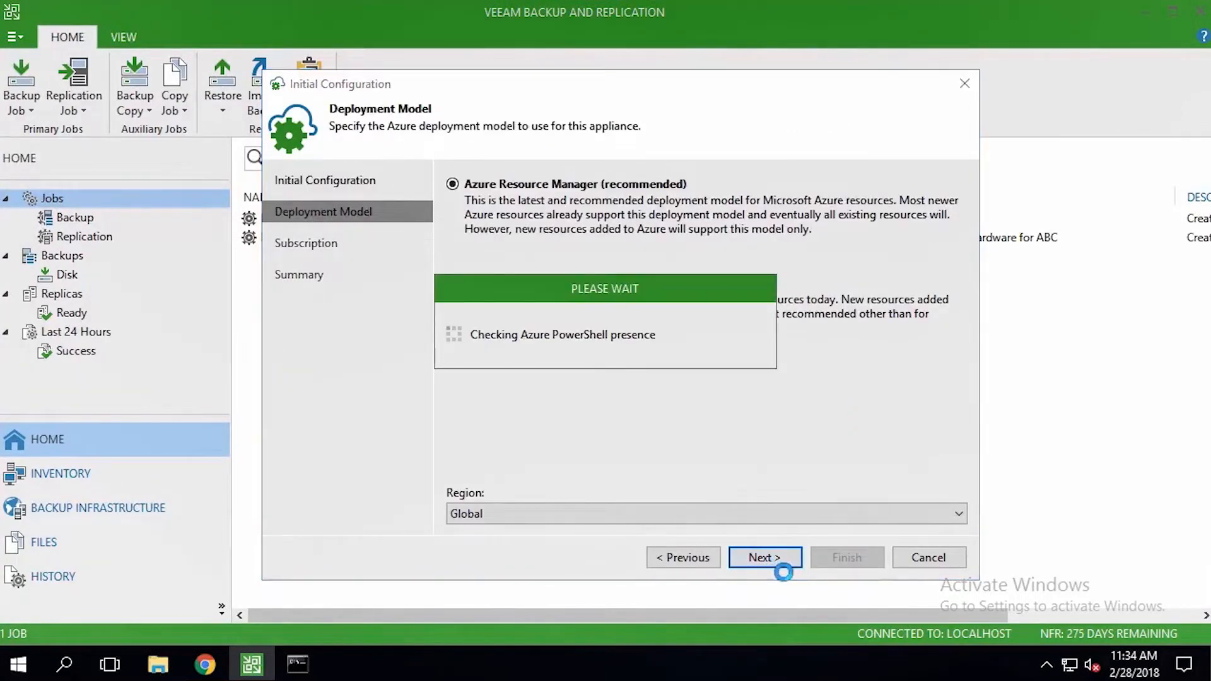
click(765, 556)
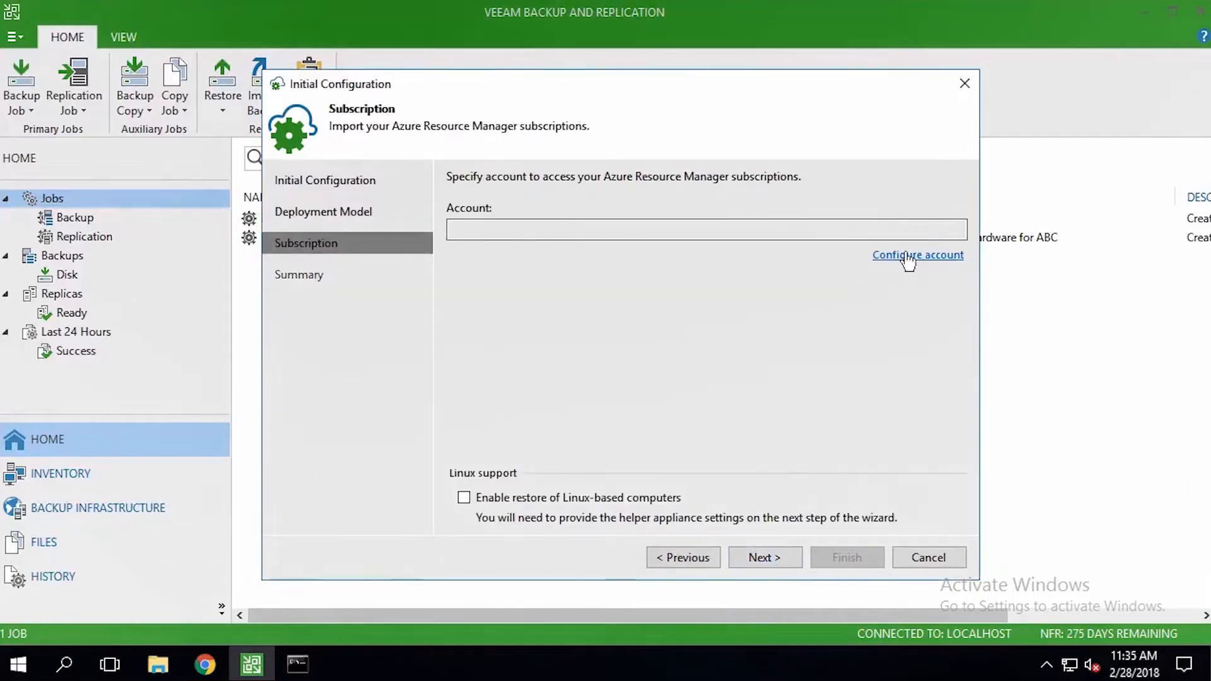
Sign in to Microsoft Azure and enable restore of Linux-based computers.
click(918, 255)
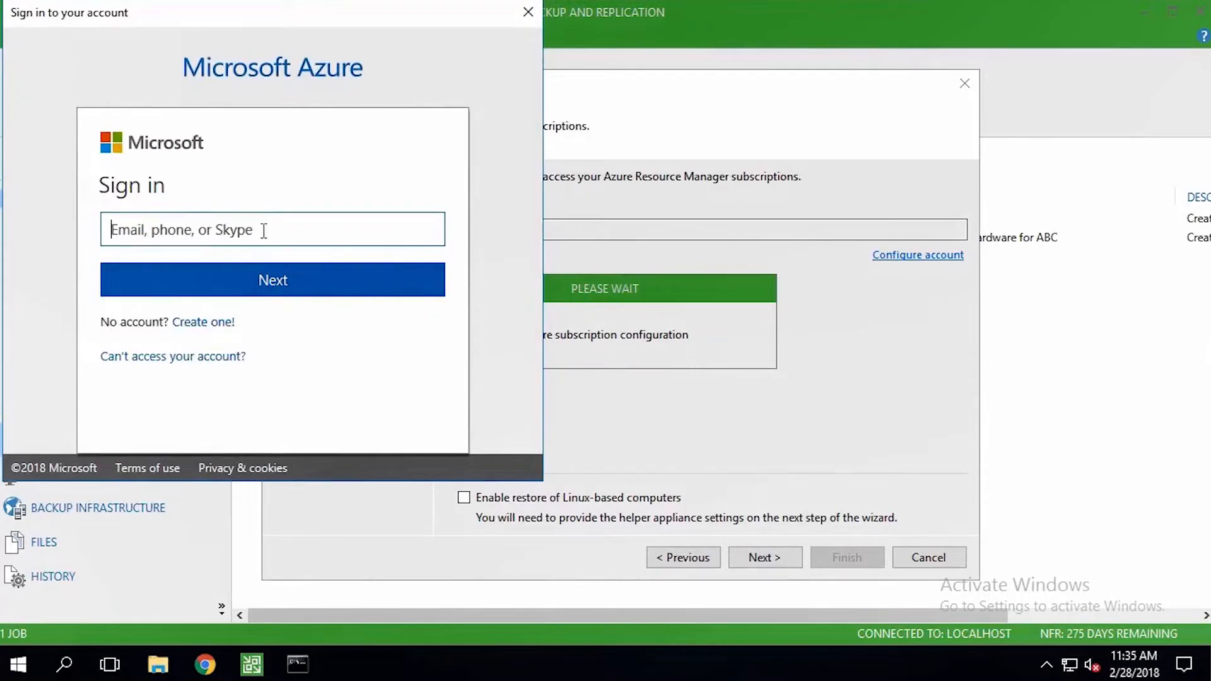
click(272, 280)
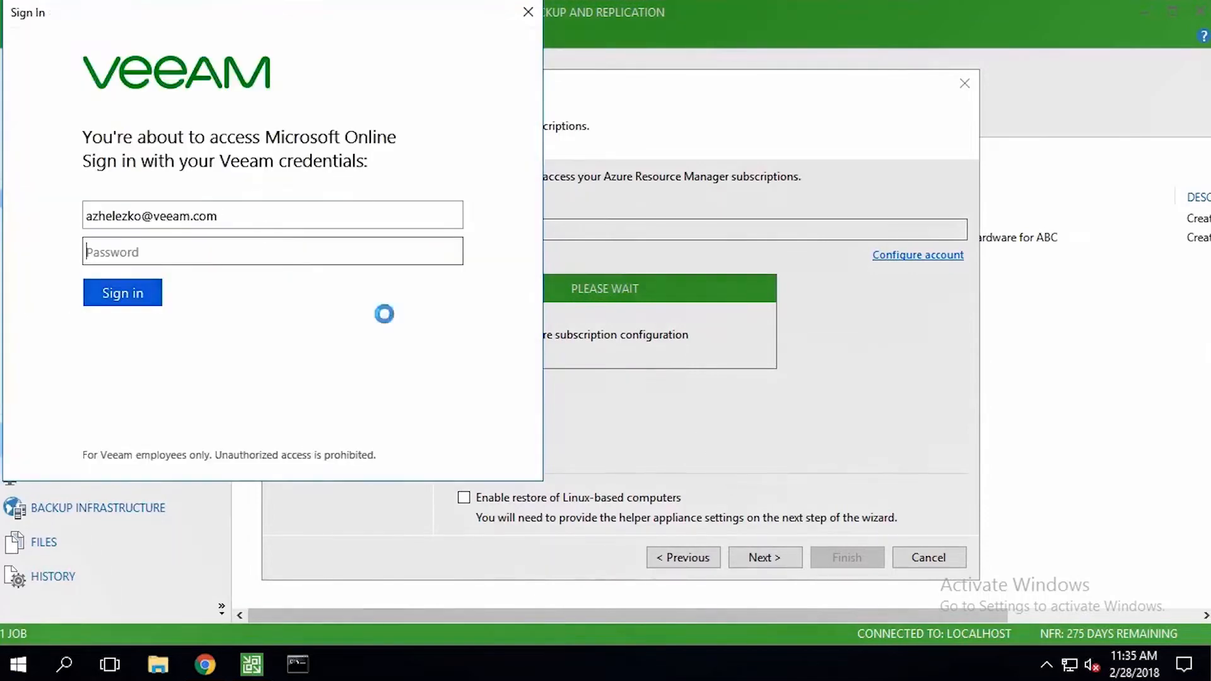
click(528, 11)
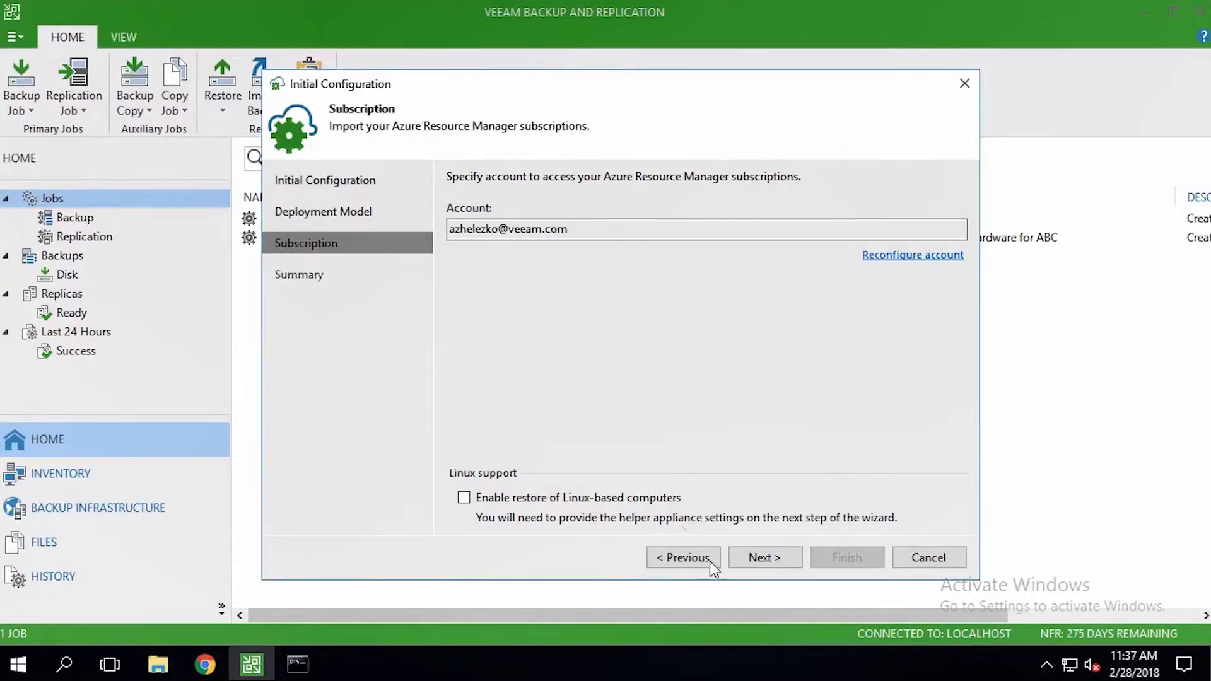
click(465, 497)
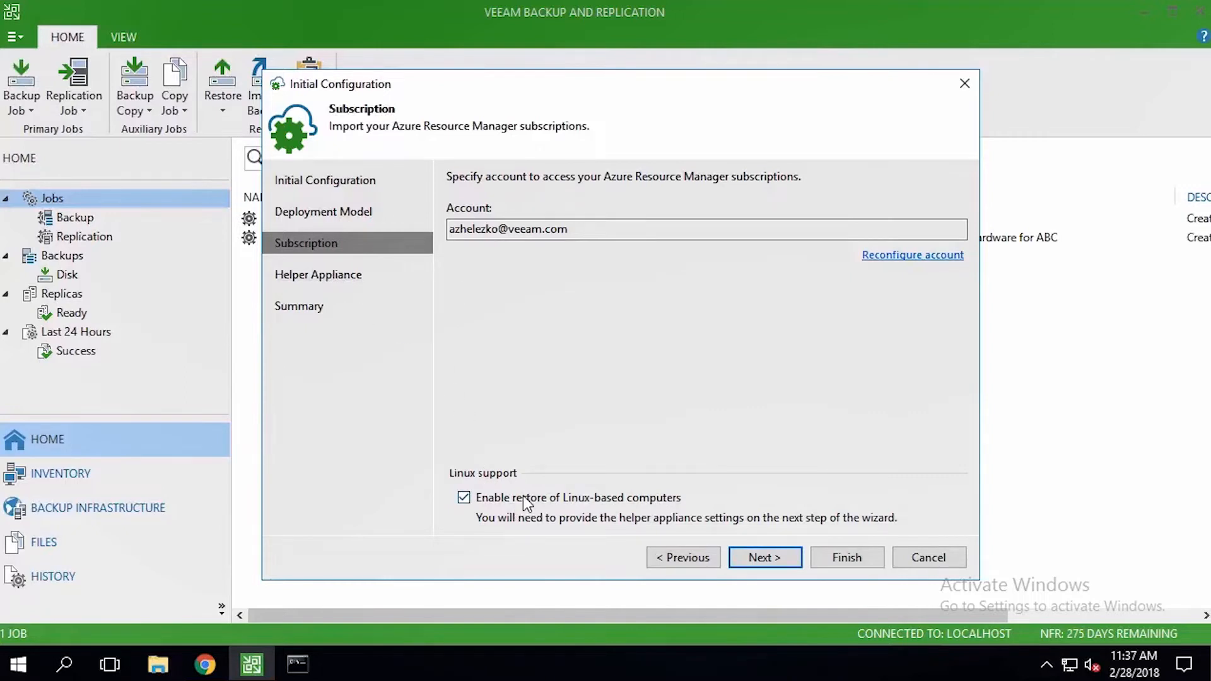
Finish registering the Pay-As-You-Go subscription account and close the Azure accounts list.
click(765, 557)
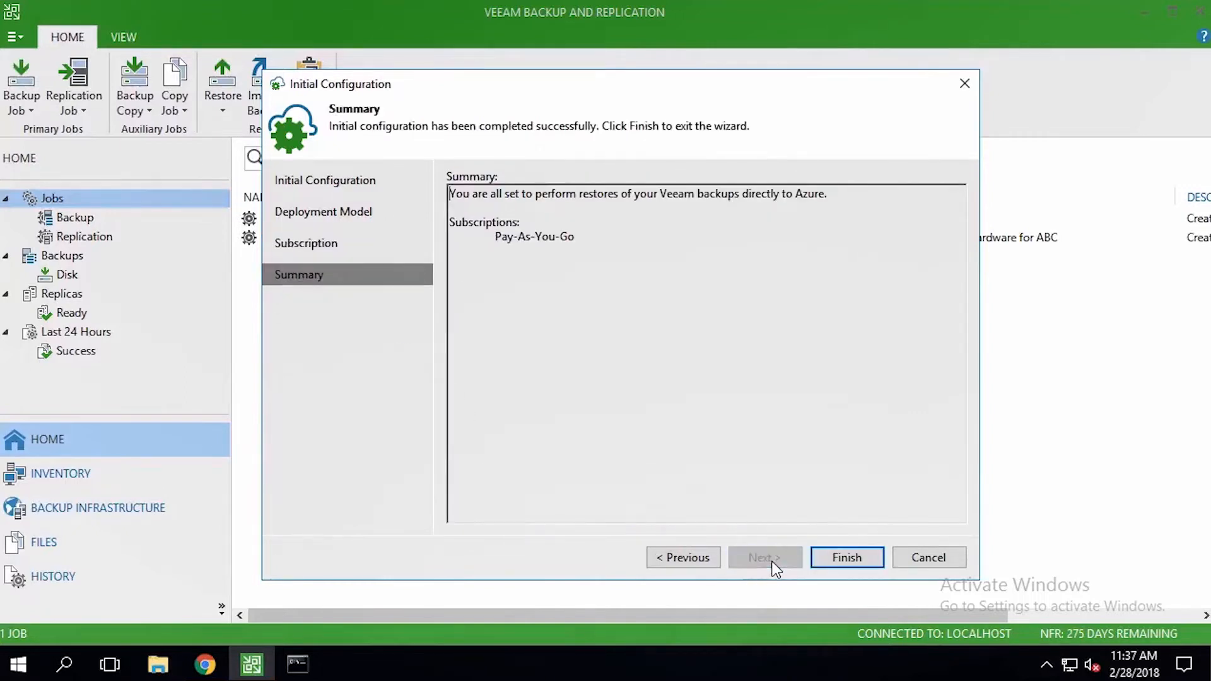
click(845, 558)
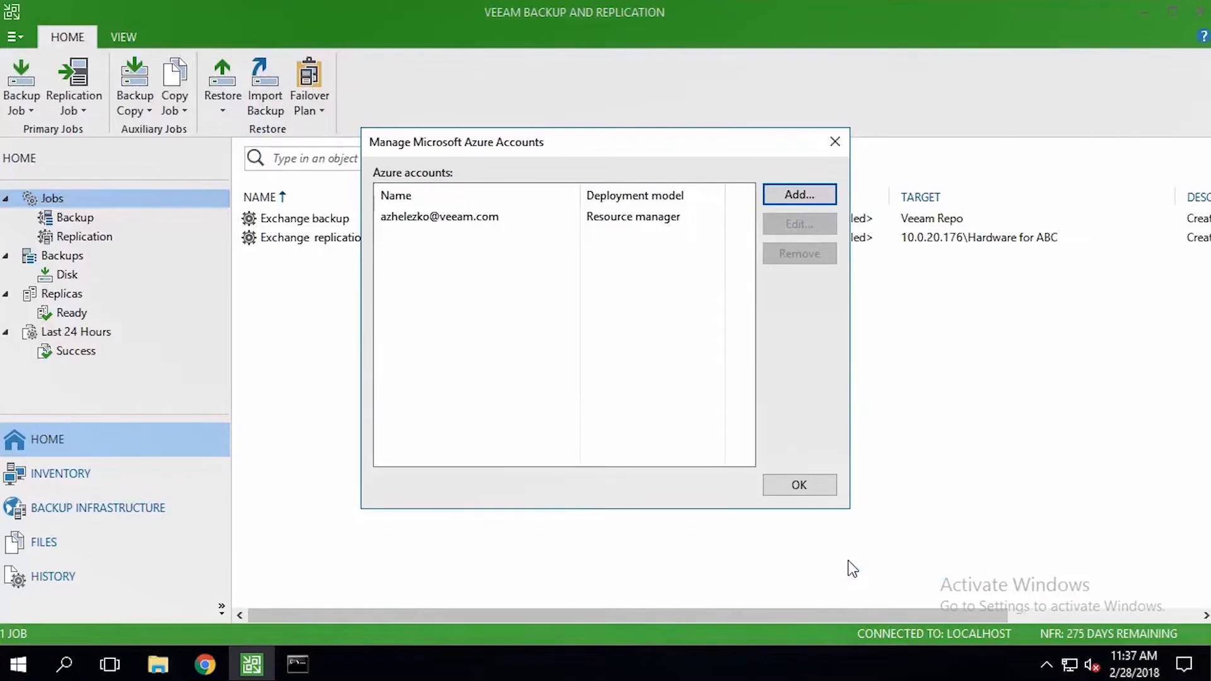
click(799, 485)
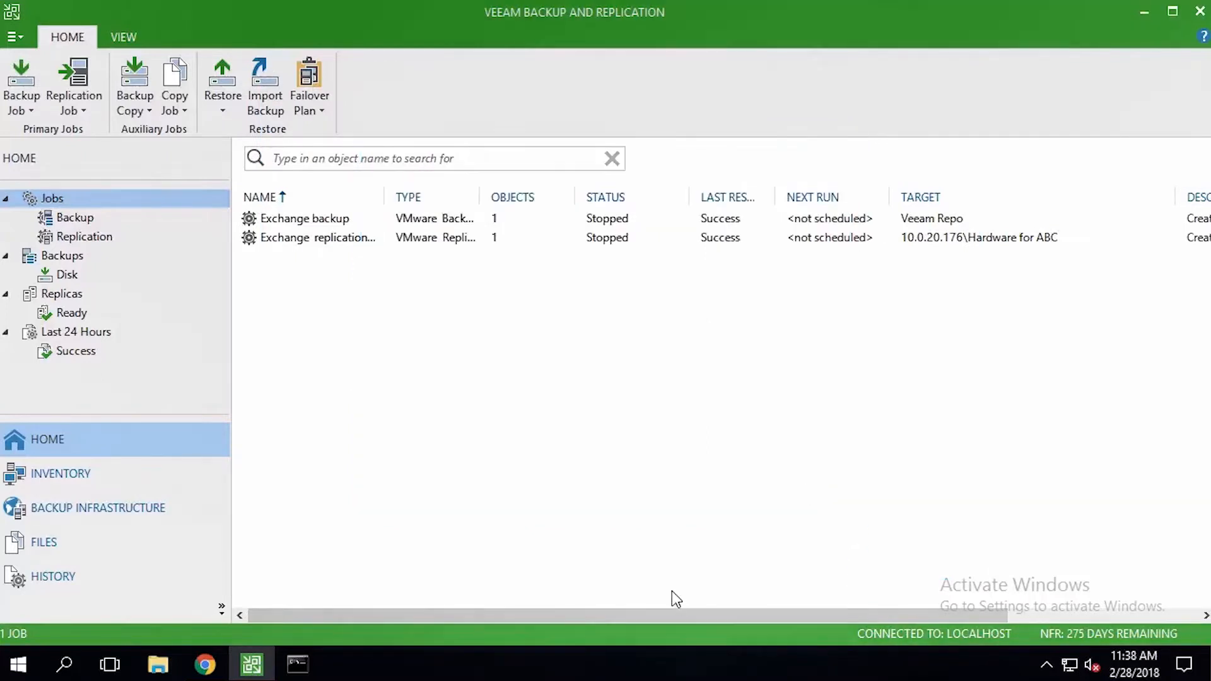
Begin restoring the ABC-Exchange backup to Microsoft Azure with Resource Manager in North Central US.
click(61, 256)
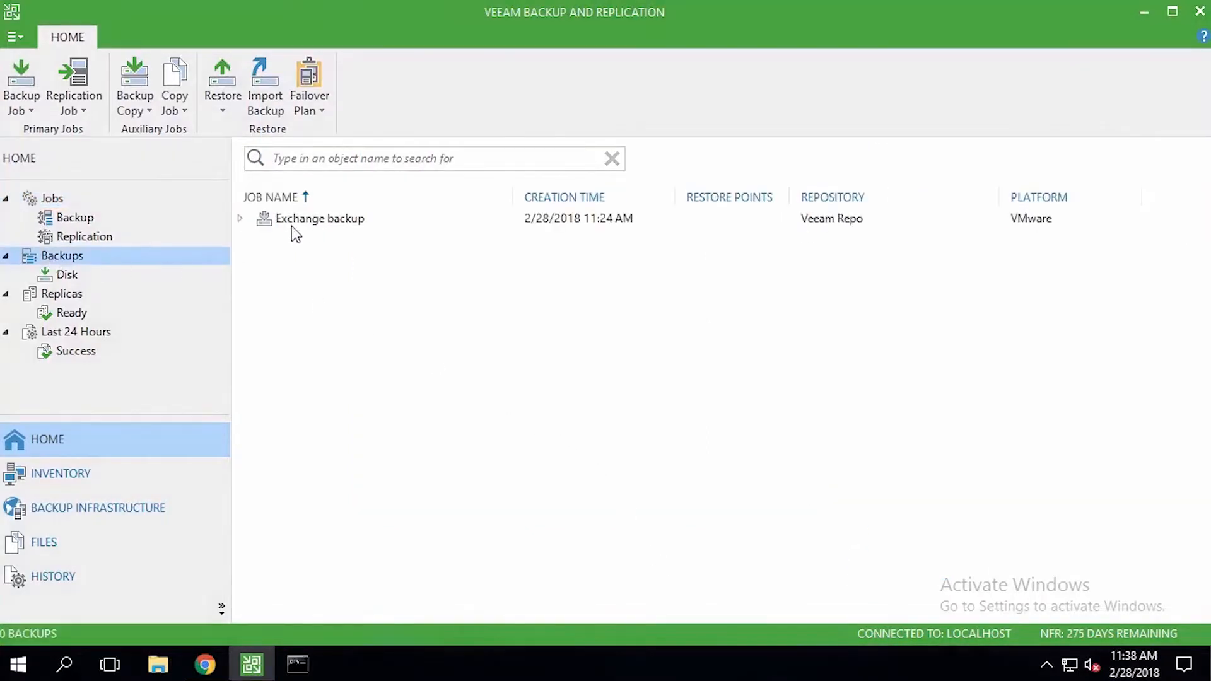
right_click(326, 238)
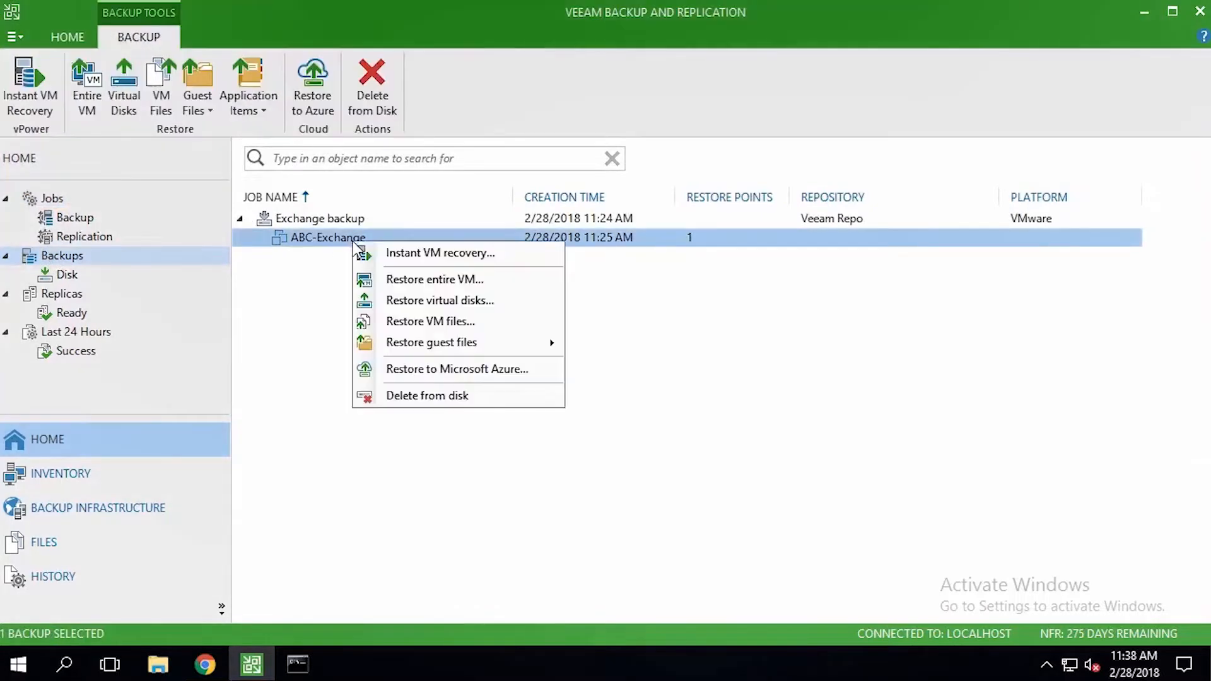
click(443, 379)
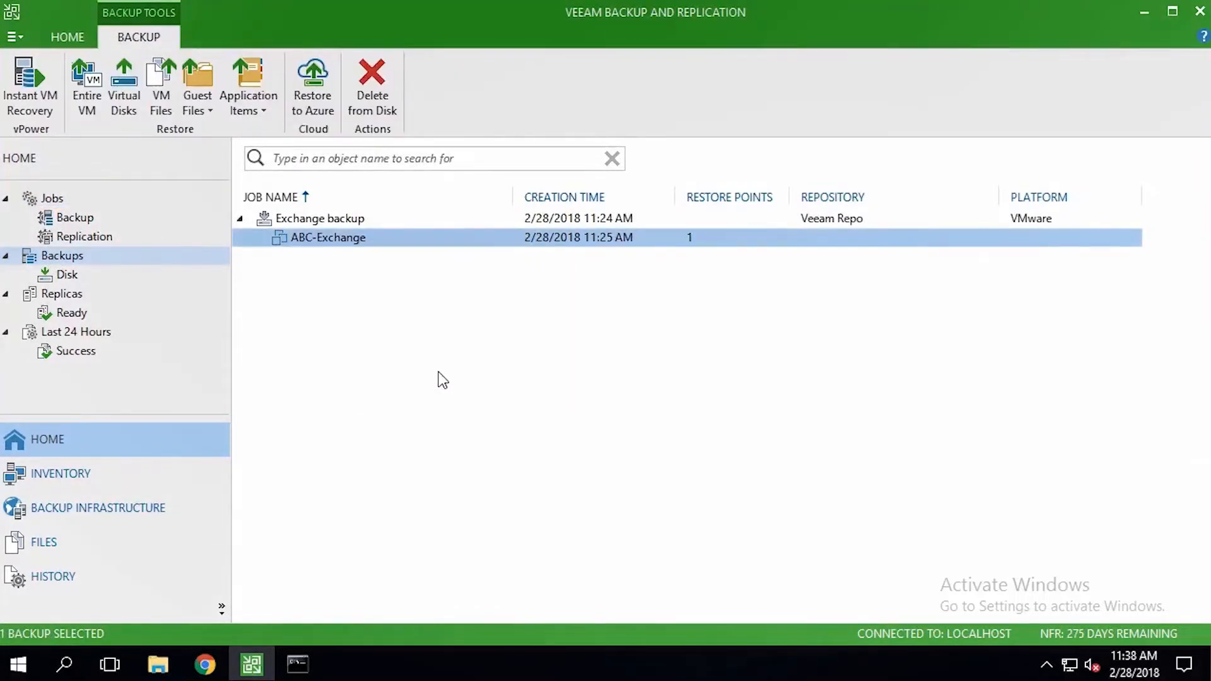
click(312, 85)
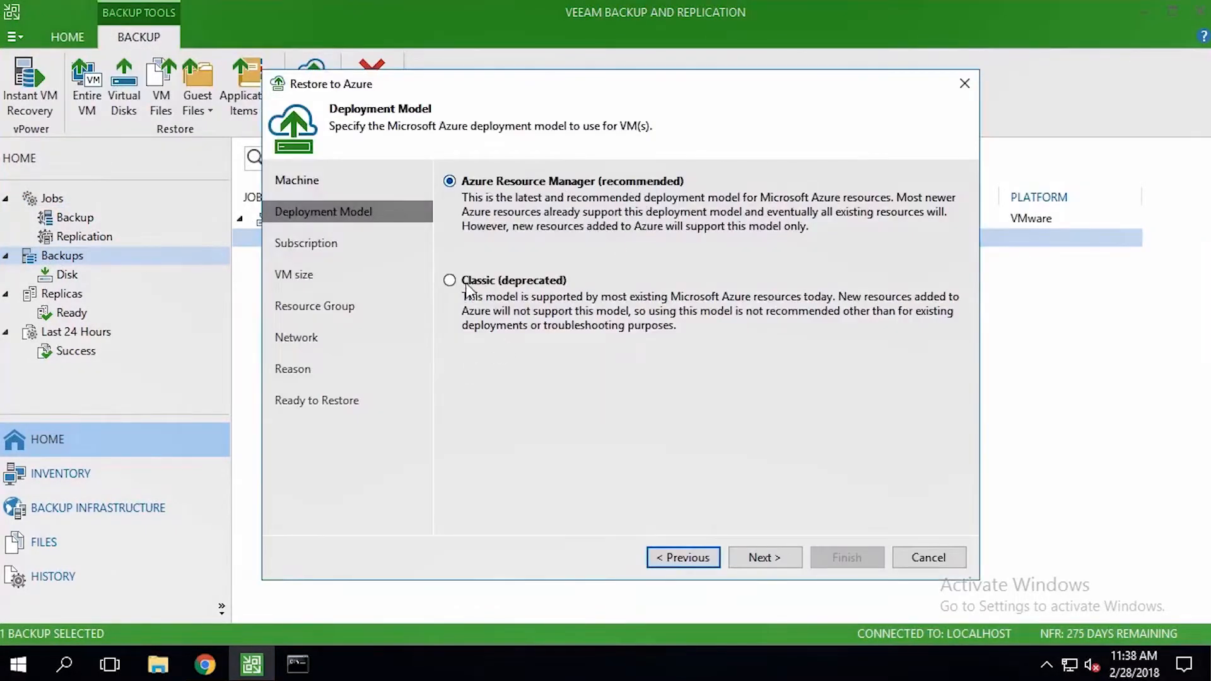
click(764, 558)
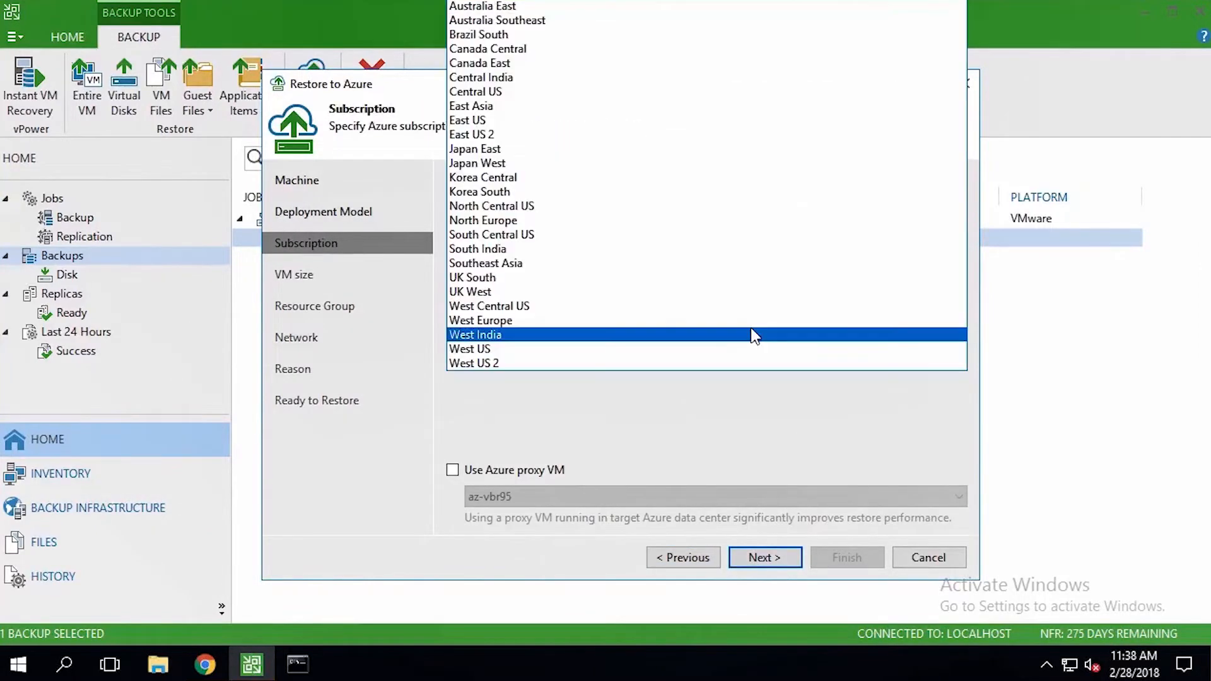
click(492, 332)
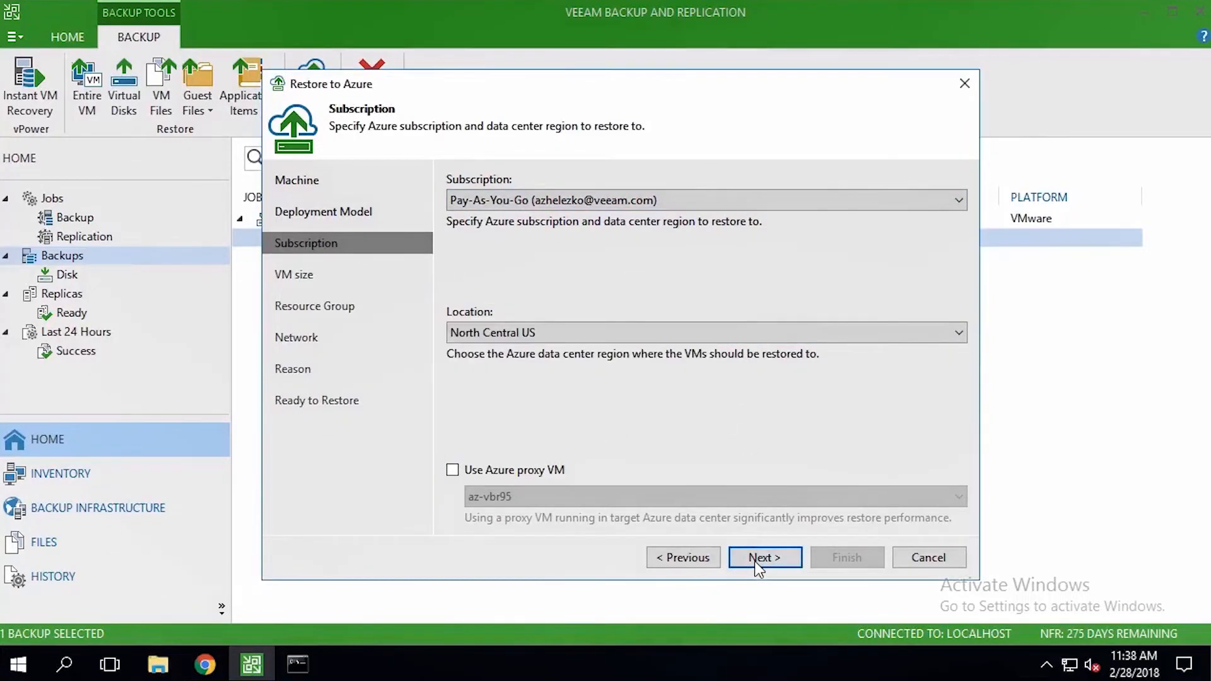
Size ABC-Exchange as Basic_A2 with 2 cores and 3.5 GB memory.
click(765, 557)
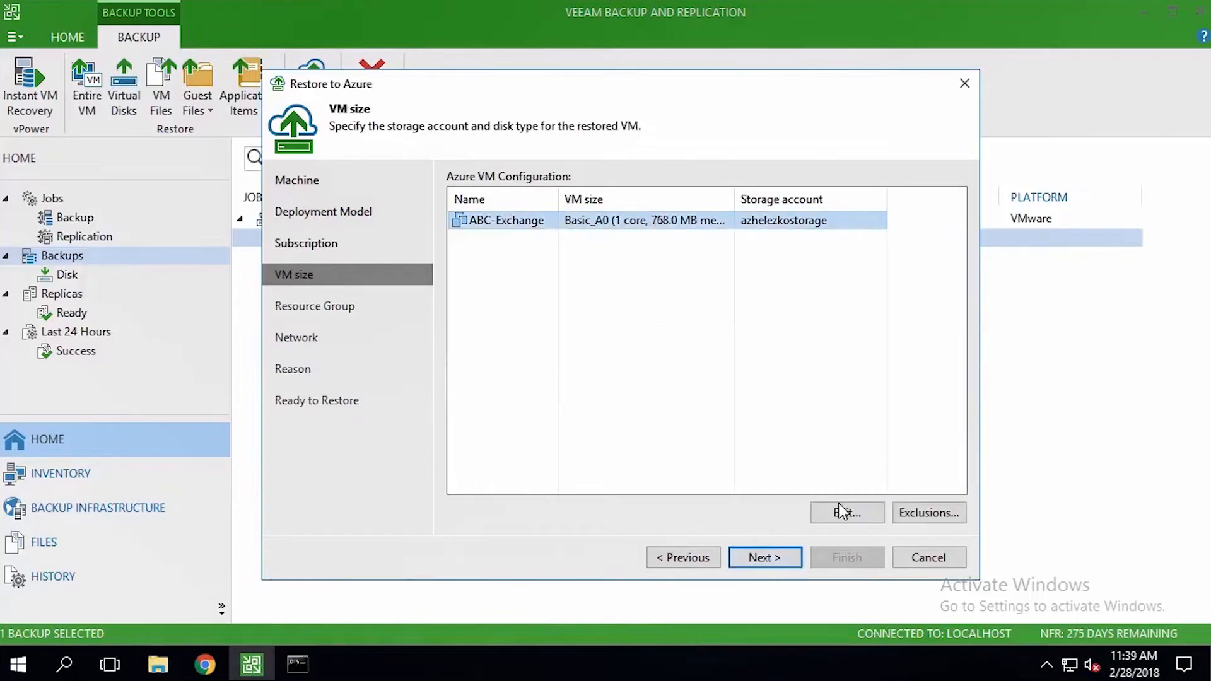
click(847, 513)
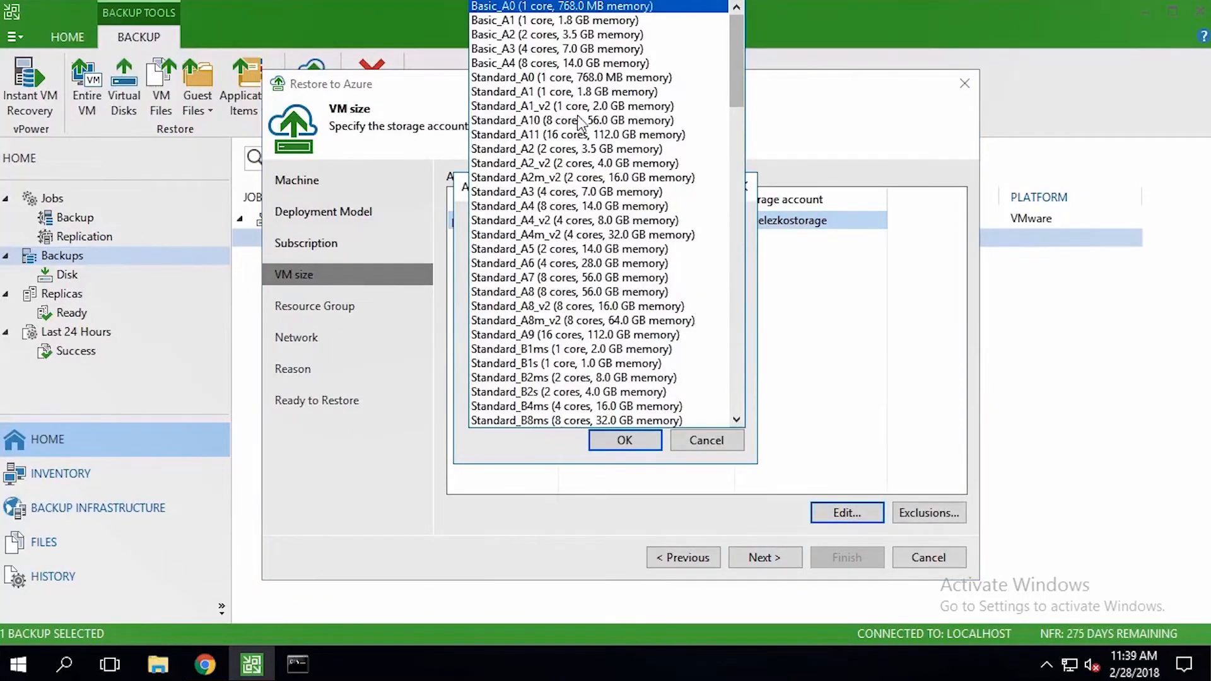
click(556, 35)
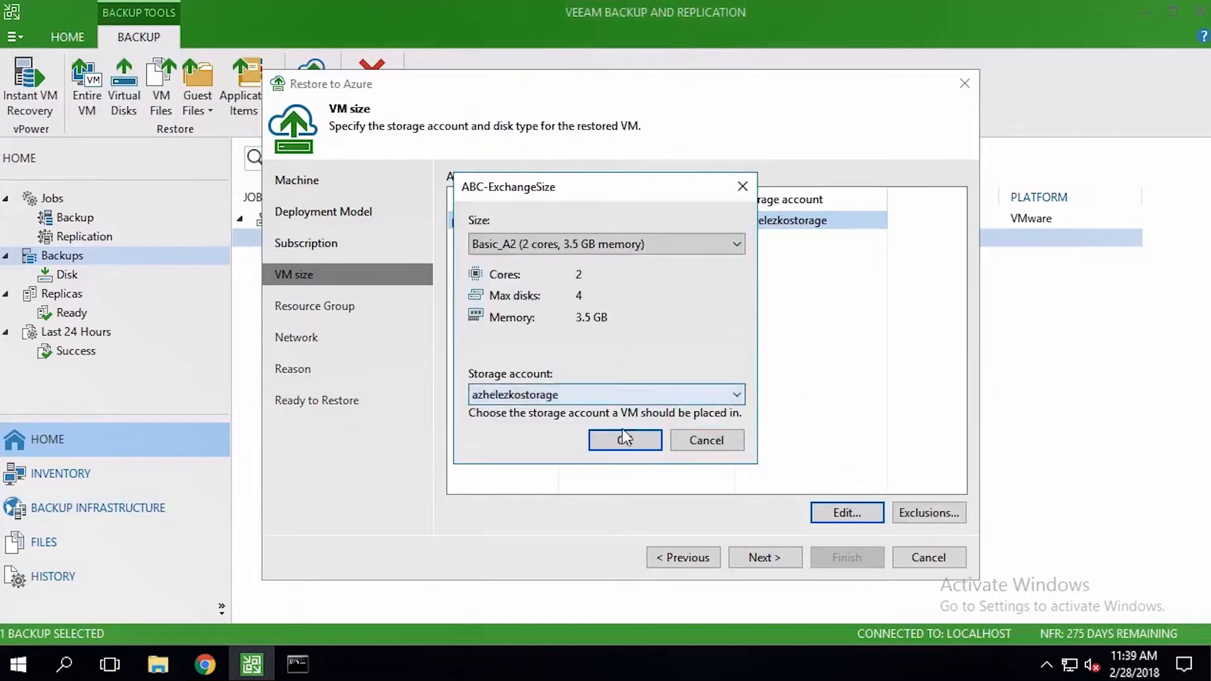
click(625, 440)
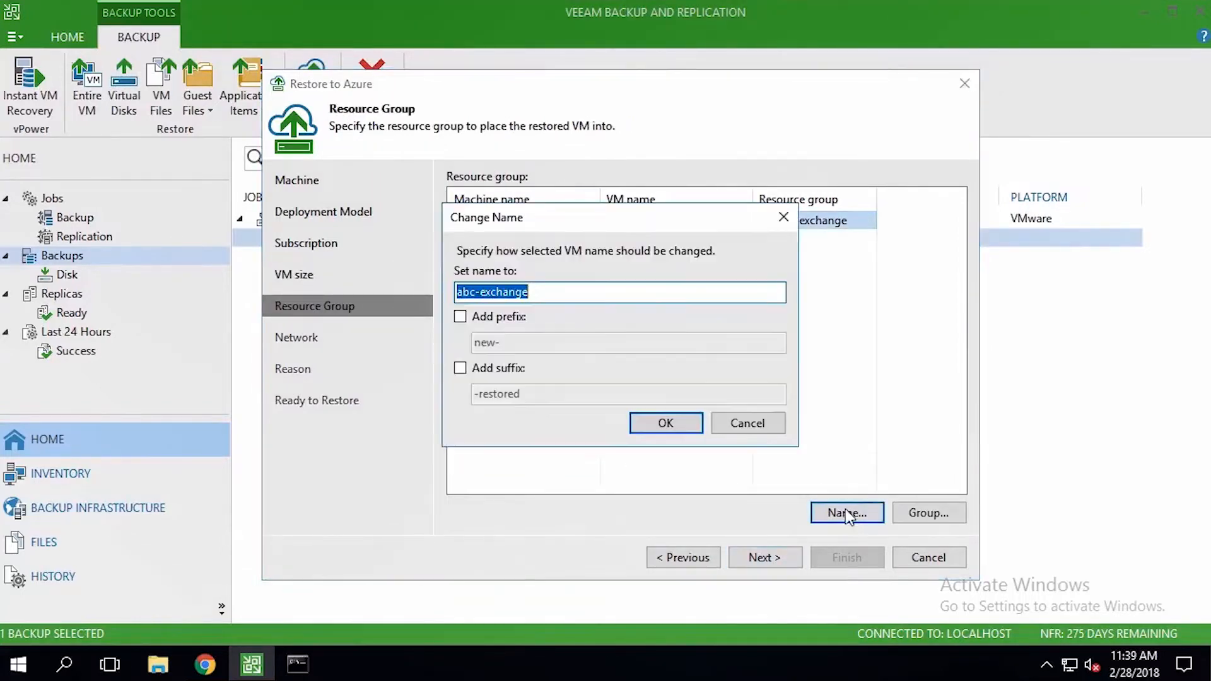
Name the VM abc-exchange-restored, place it in resource group RG1 and continue to the network settings.
click(461, 367)
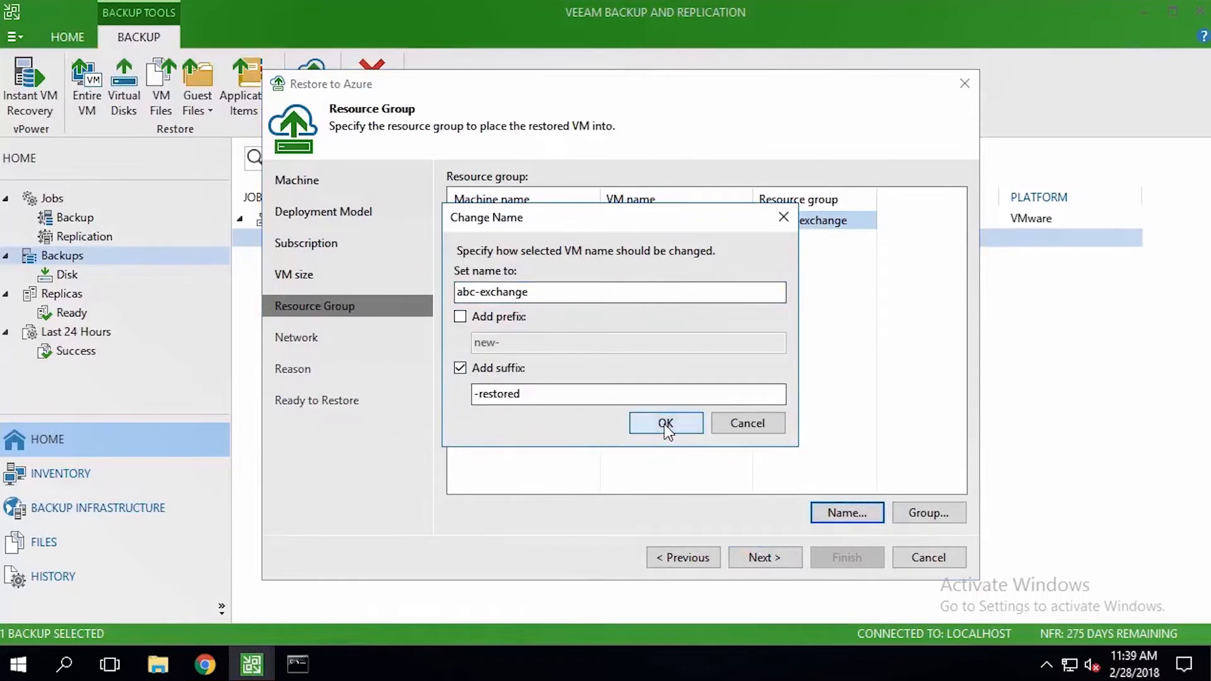
click(665, 424)
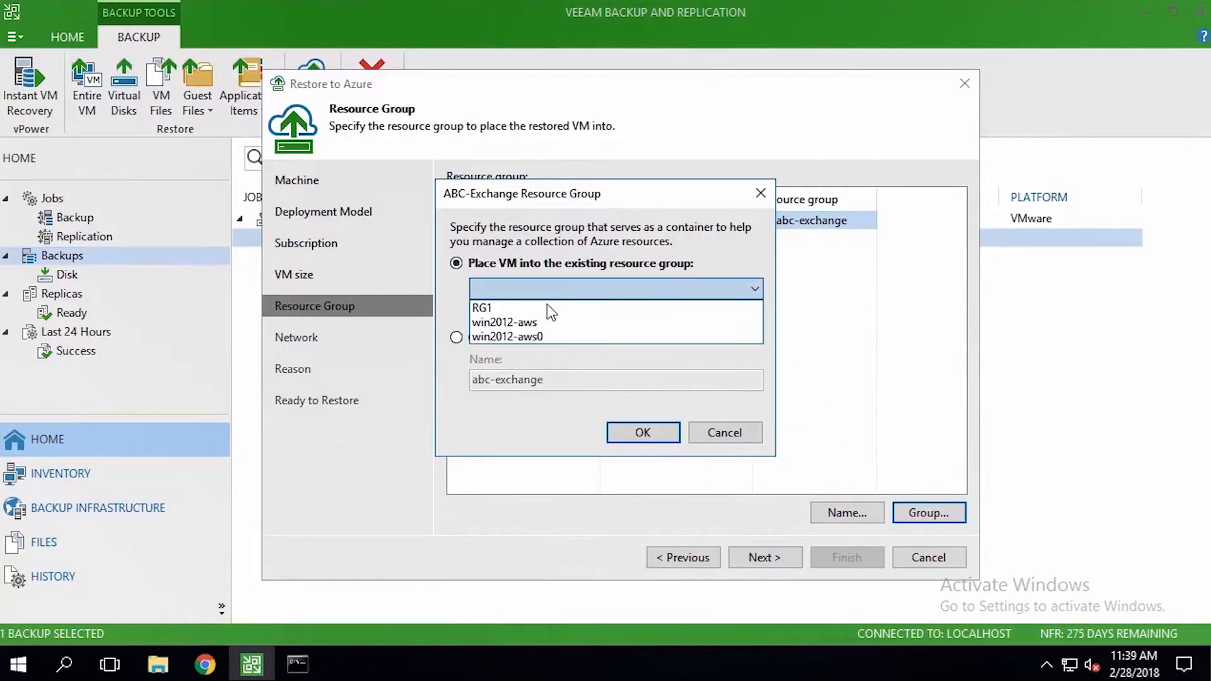
click(642, 432)
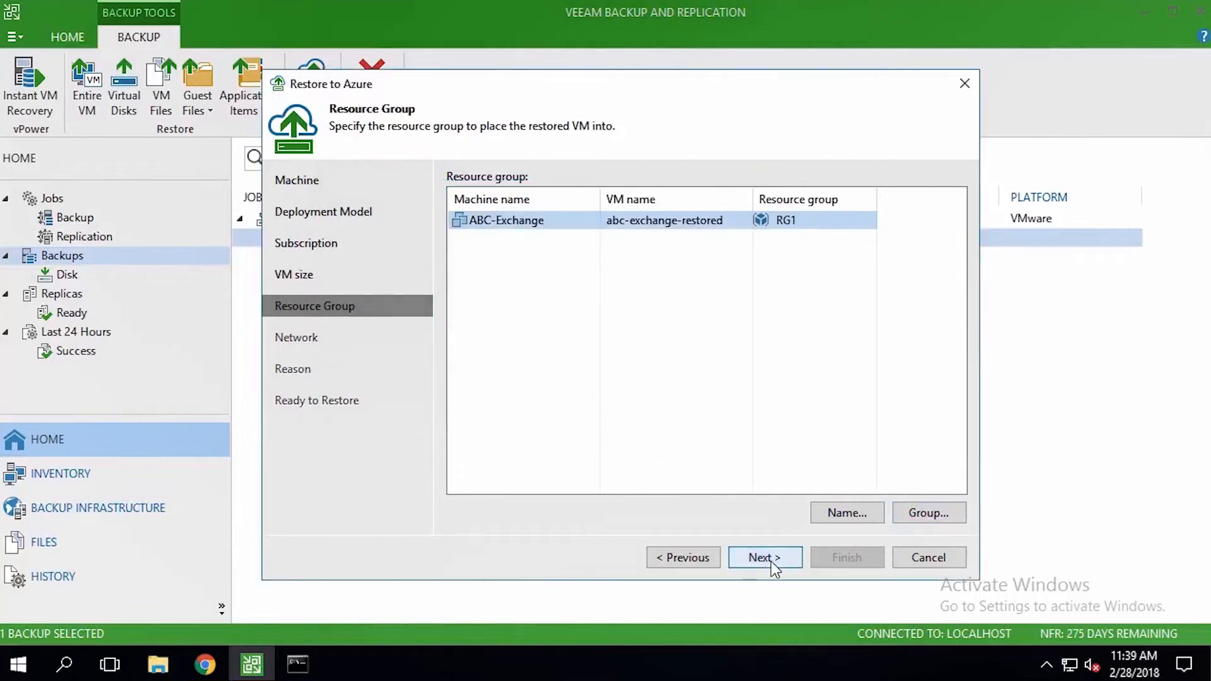
click(765, 556)
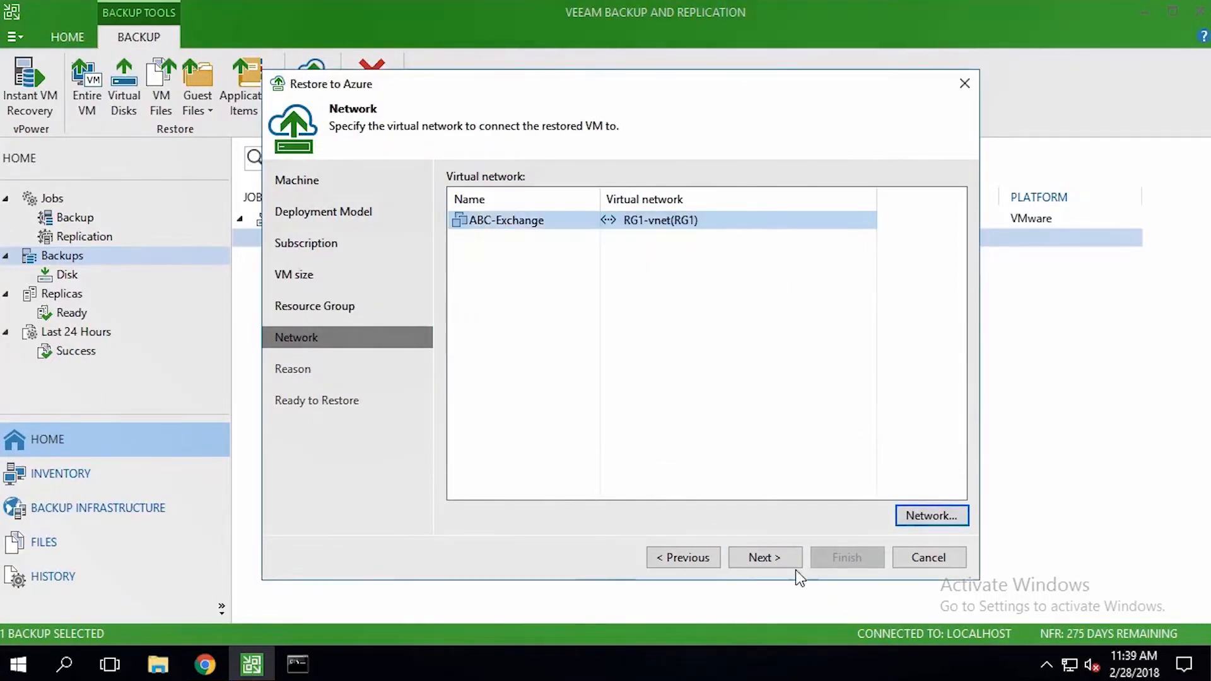
Review the summary and launch the restore of abc-exchange-restored to Azure.
click(765, 556)
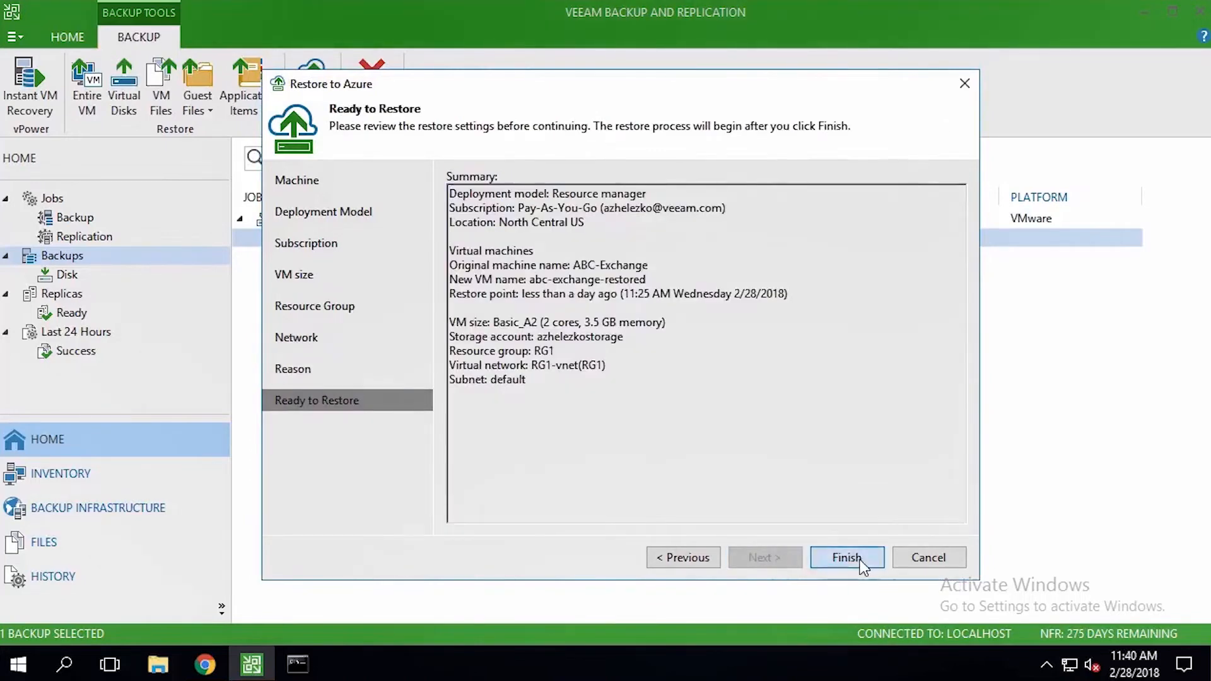
click(847, 557)
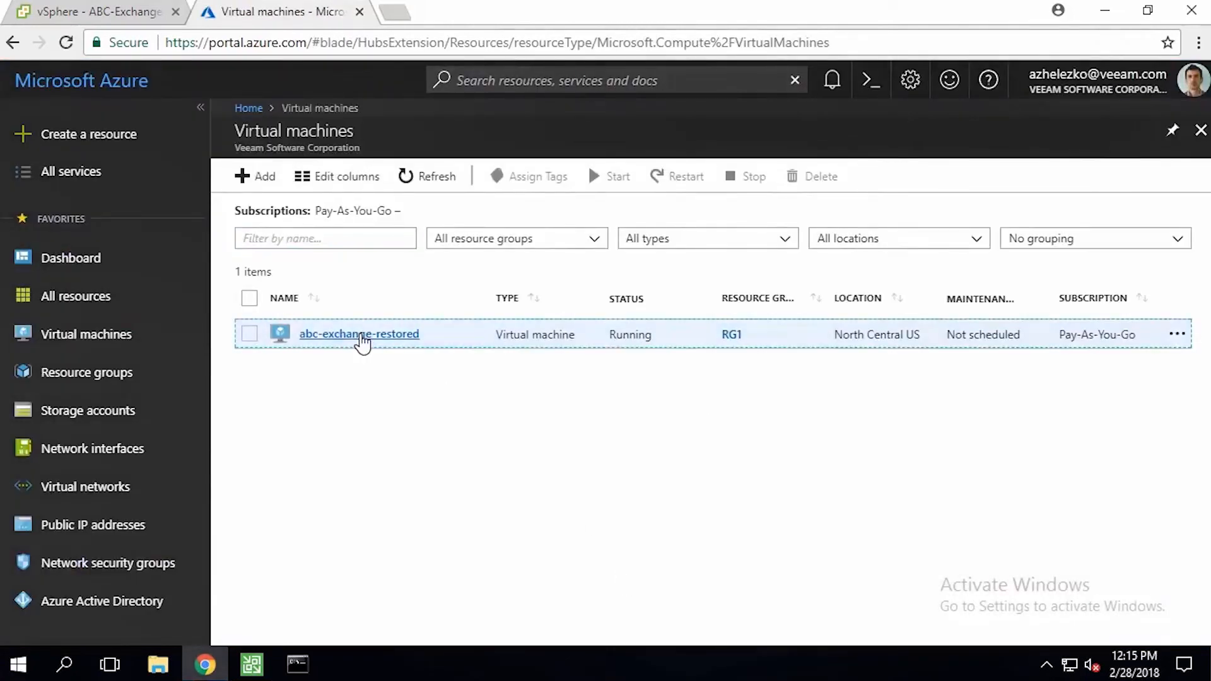
Connect to abc-exchange-restored over RDP from the Azure portal with administrator credentials.
click(360, 333)
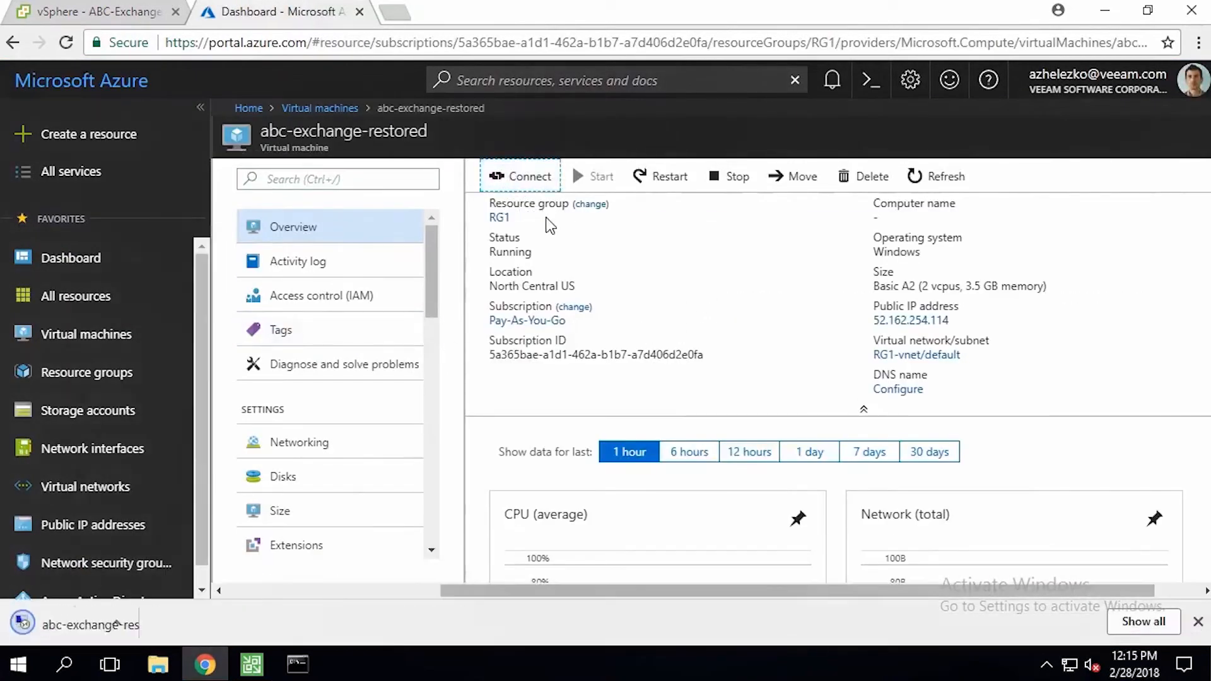
click(529, 177)
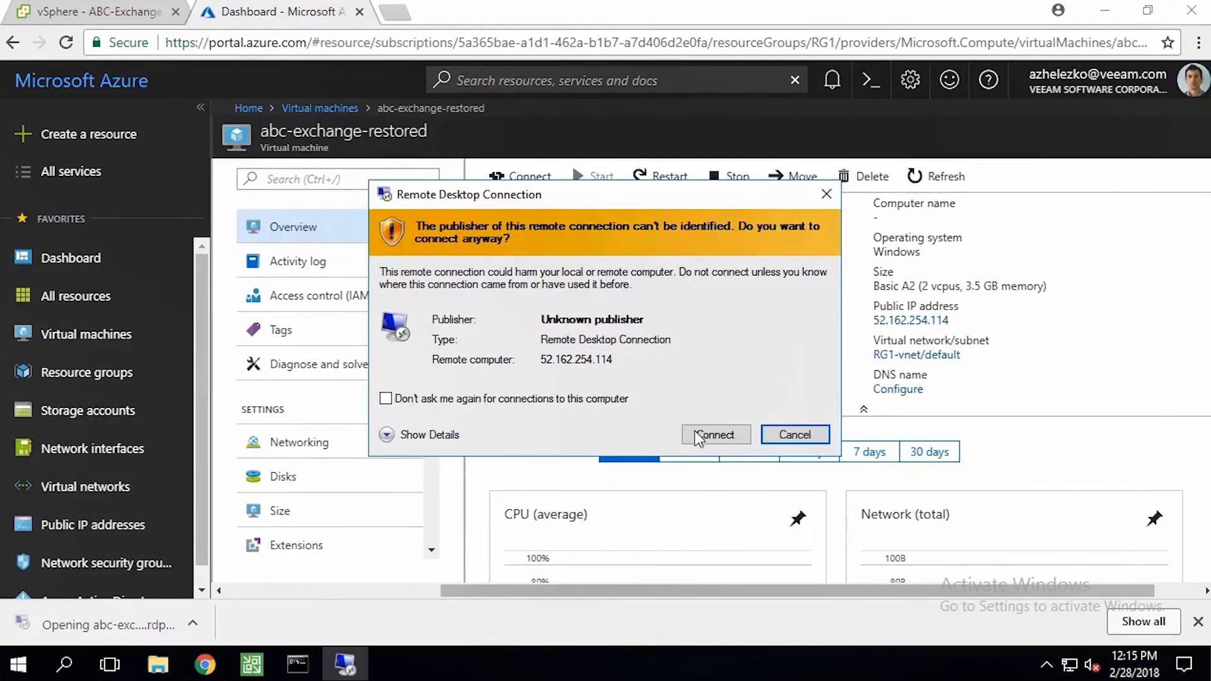
click(714, 434)
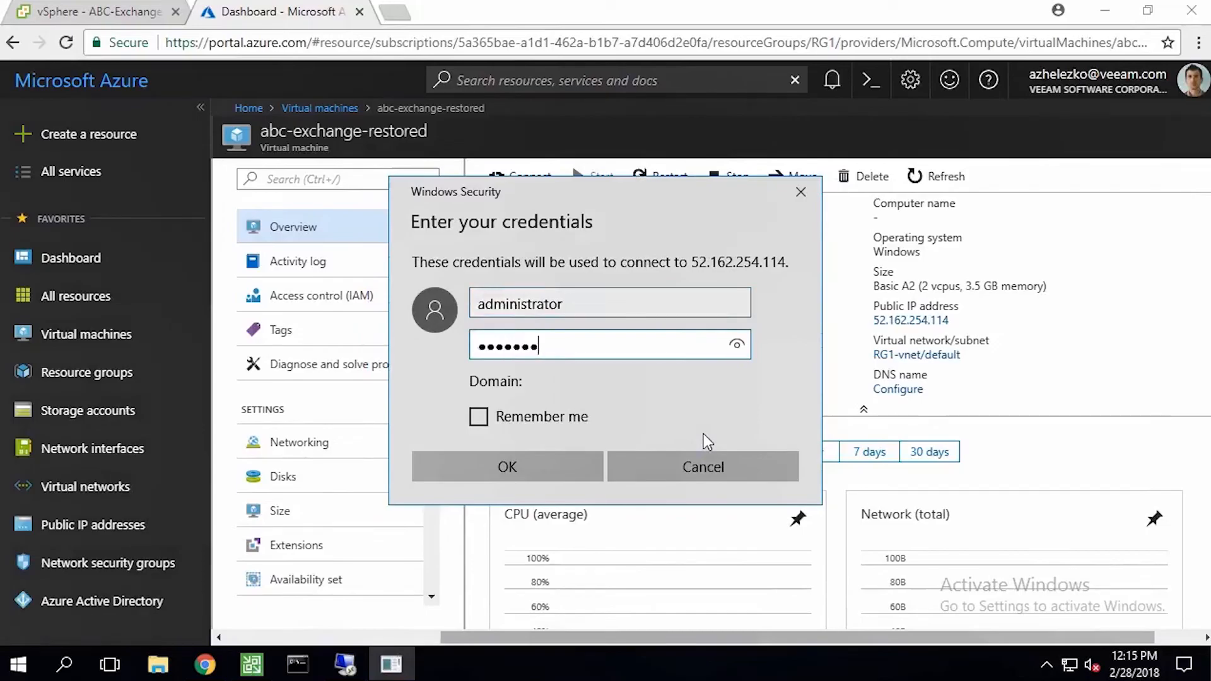
click(508, 467)
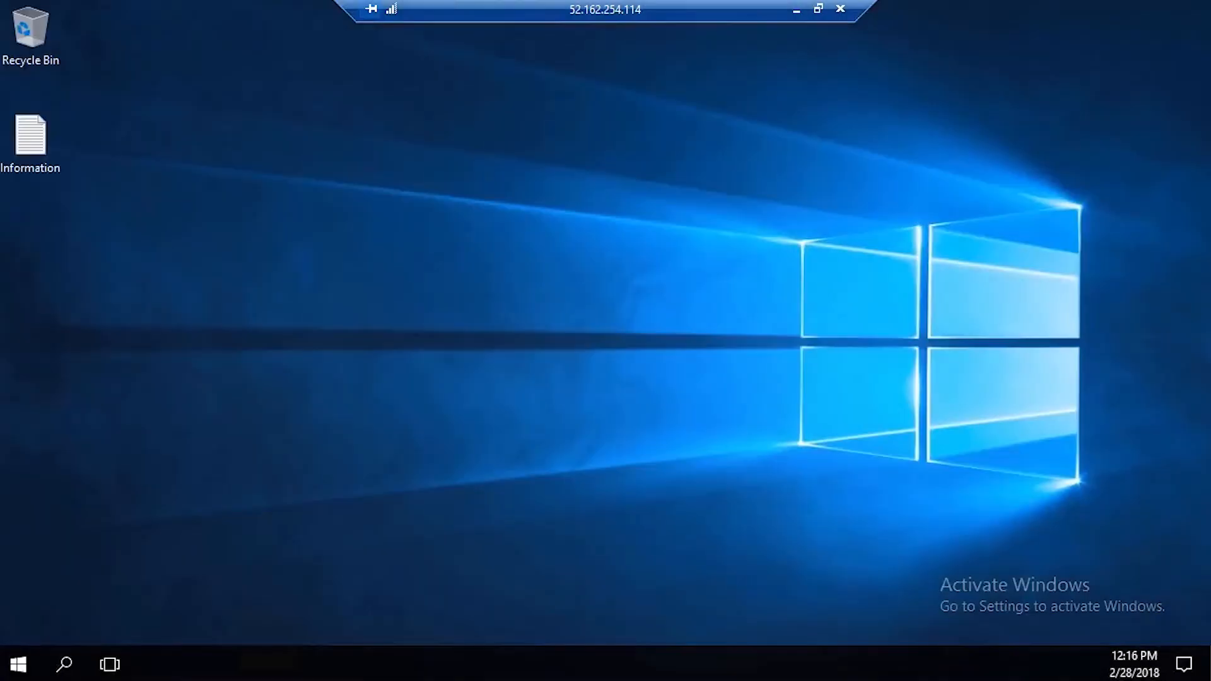
Read the Information file on the remote desktop confirming it is ABC company's Exchange server.
click(31, 142)
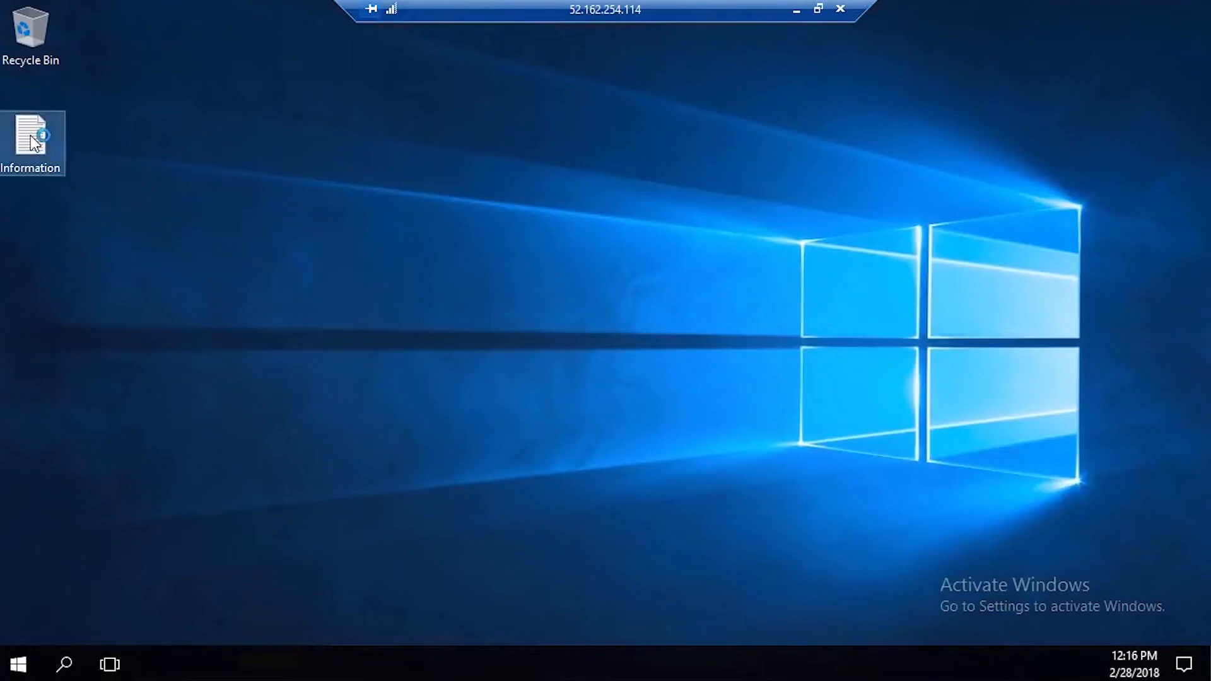
double_click(30, 138)
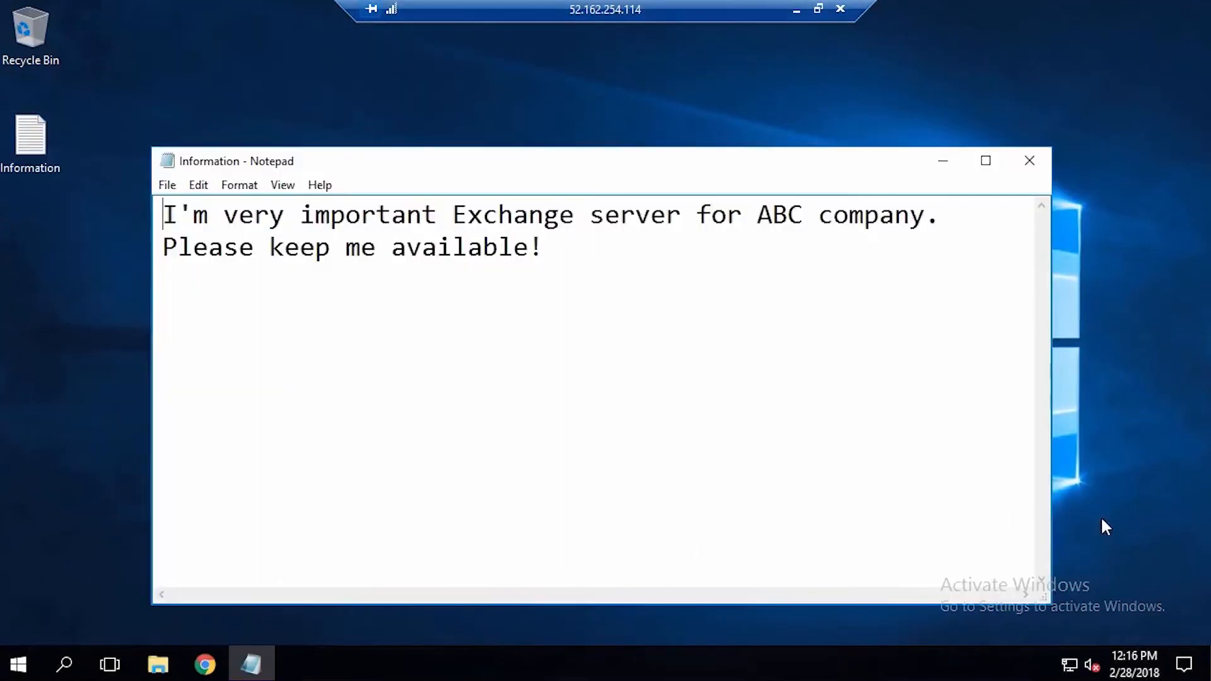
mouse_move(1068, 88)
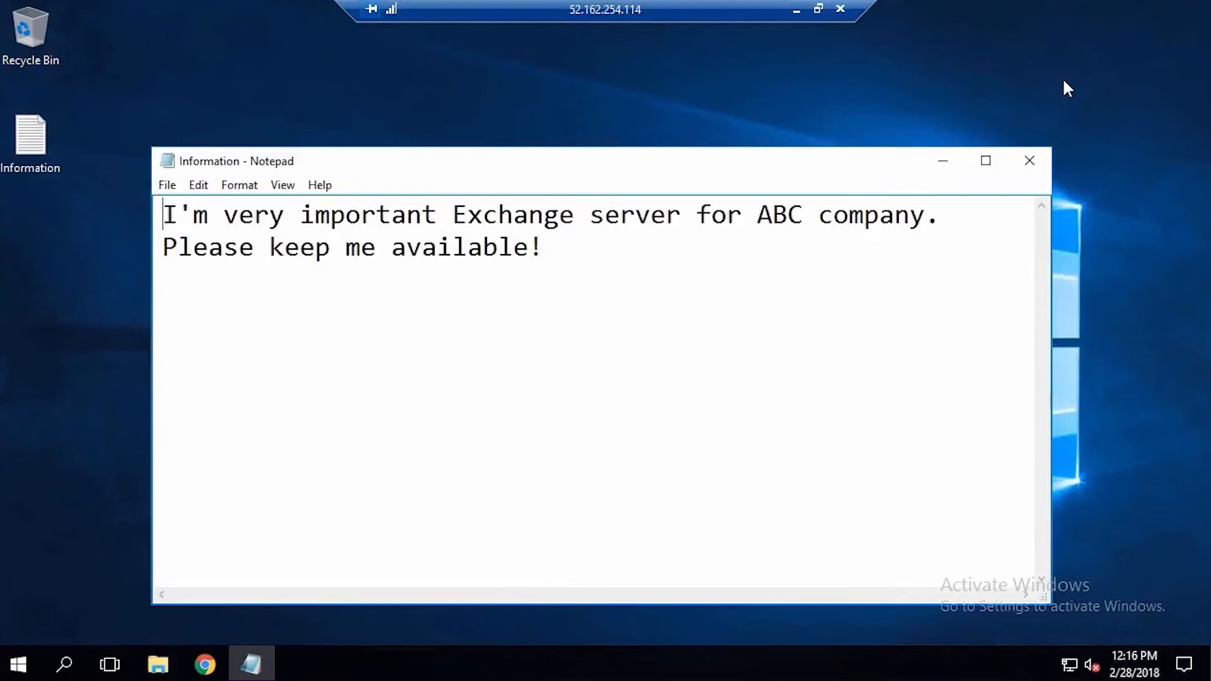
mouse_move(840, 9)
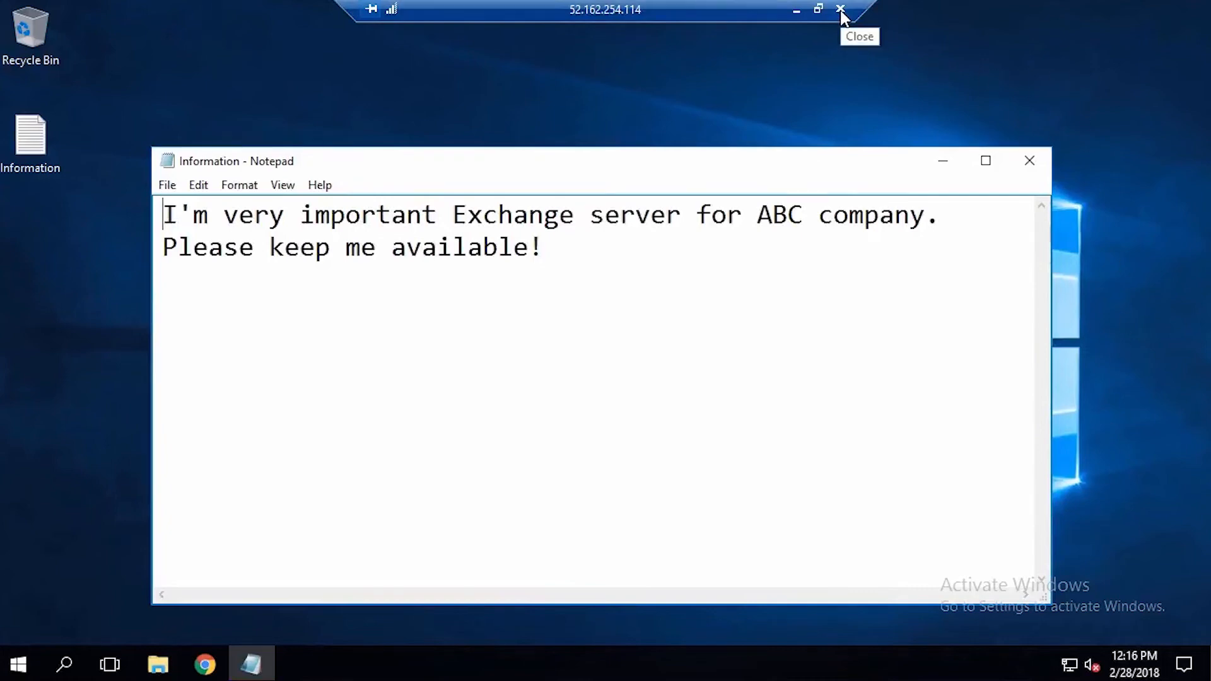